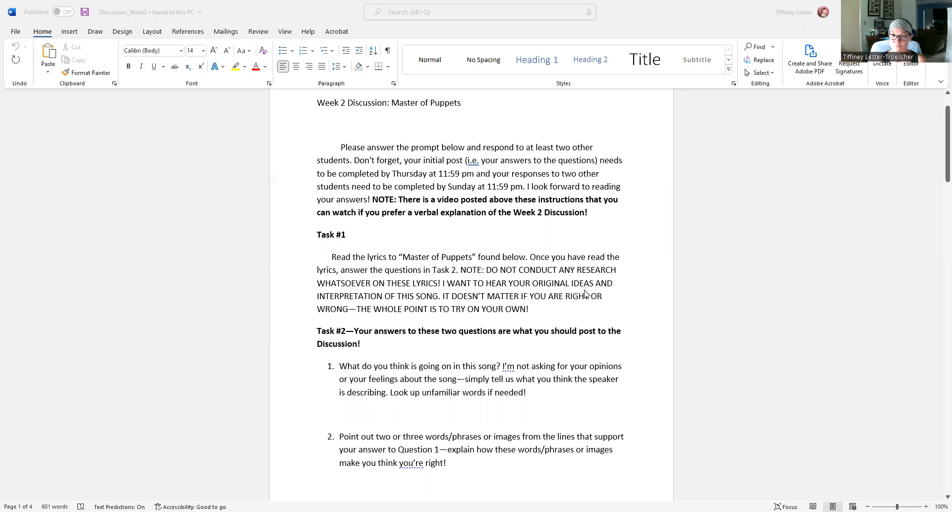
{"action": "mouse_move", "coordinate": [581, 352]}
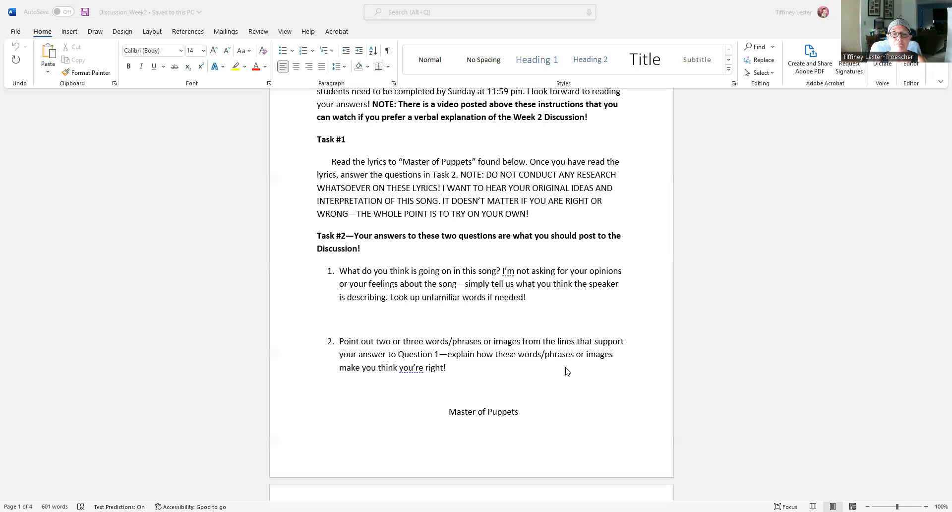
{"action": "scroll", "scroll_direction": "down", "scroll_amount": 3}
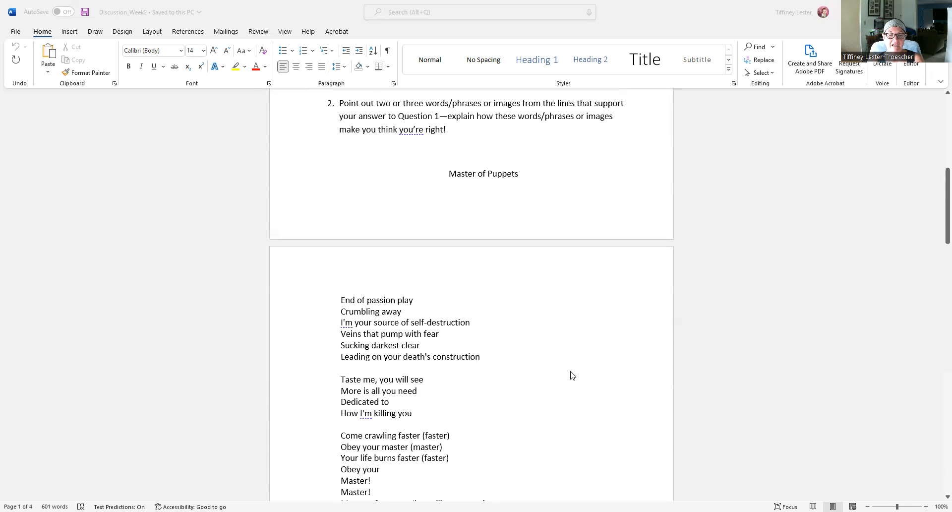
{"action": "scroll", "scroll_direction": "down", "scroll_amount": 3}
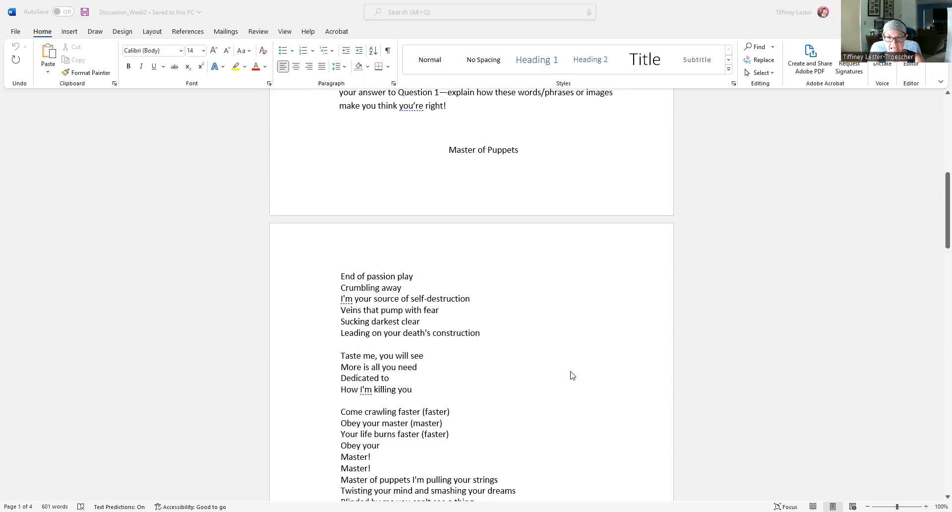
{"action": "mouse_move", "coordinate": [407, 257]}
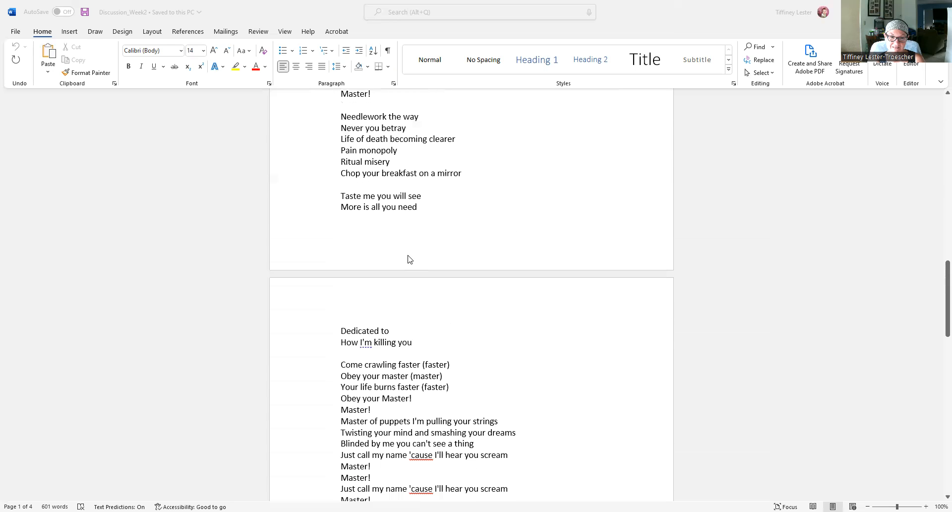
{"action": "scroll", "scroll_direction": "down", "scroll_amount": 3}
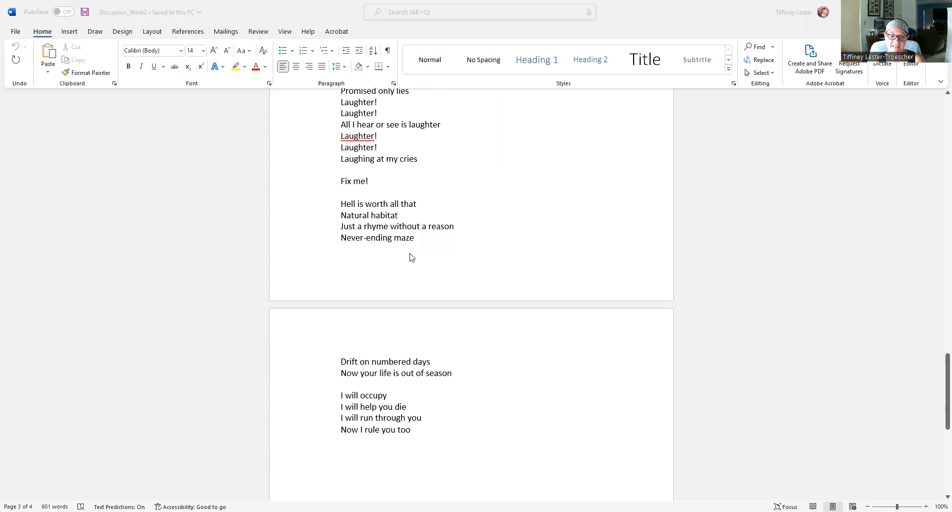
{"action": "scroll", "scroll_direction": "down", "scroll_amount": 3}
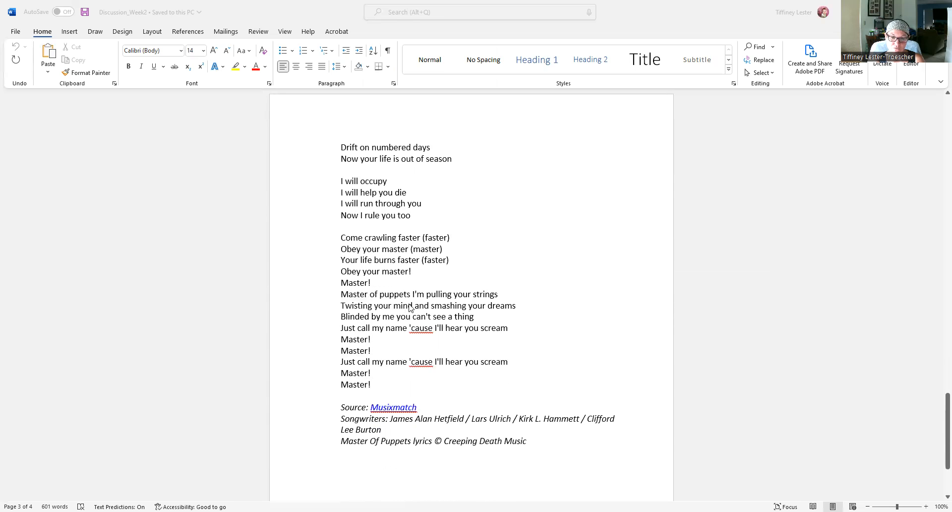
{"action": "scroll", "scroll_direction": "down", "scroll_amount": 3}
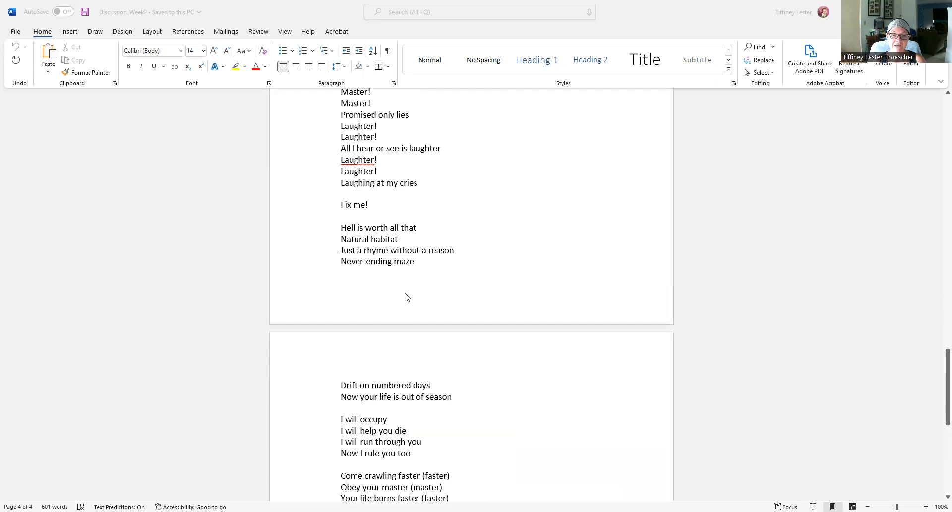
{"action": "scroll", "scroll_direction": "down", "scroll_amount": 3}
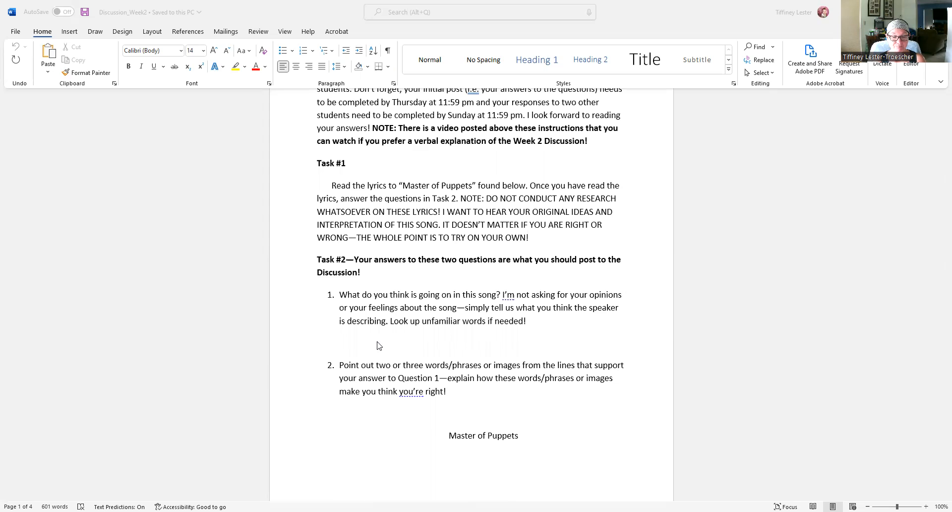
{"action": "mouse_move", "coordinate": [625, 34]}
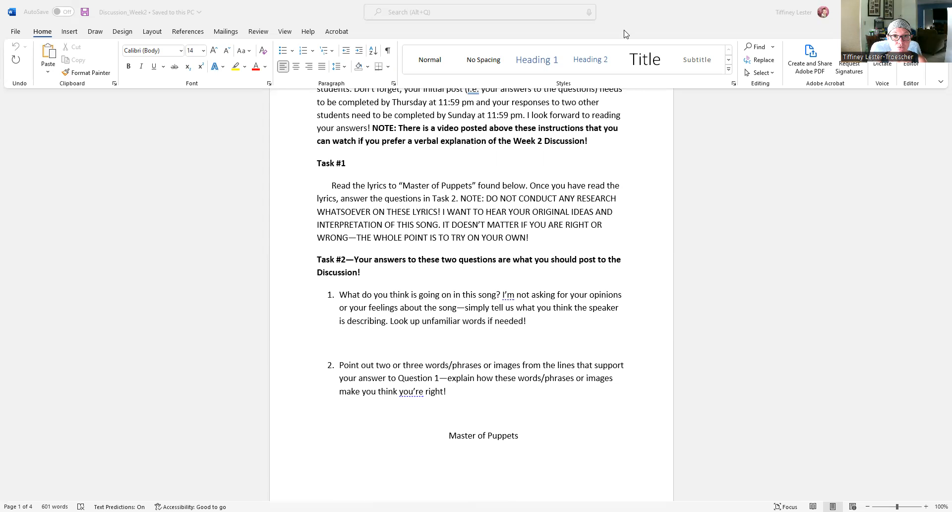